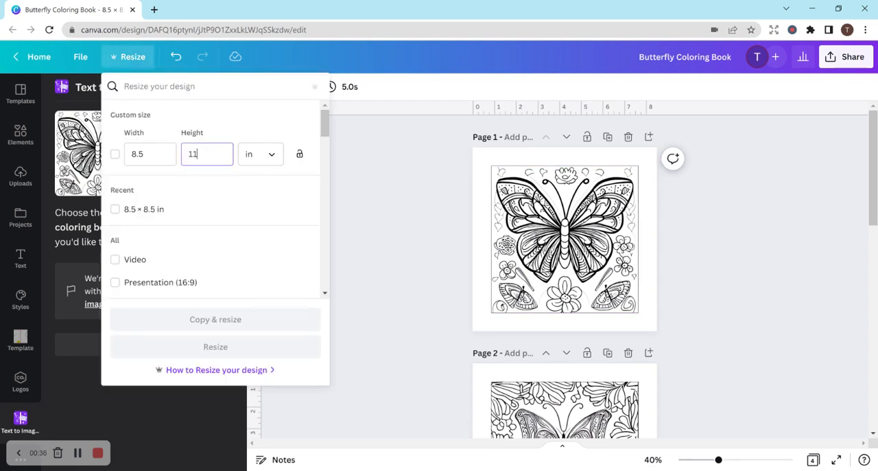
Step: Select the custom height value in Resize, leaving the design at 8.5 × 8.5 in
triple_click(207, 154)
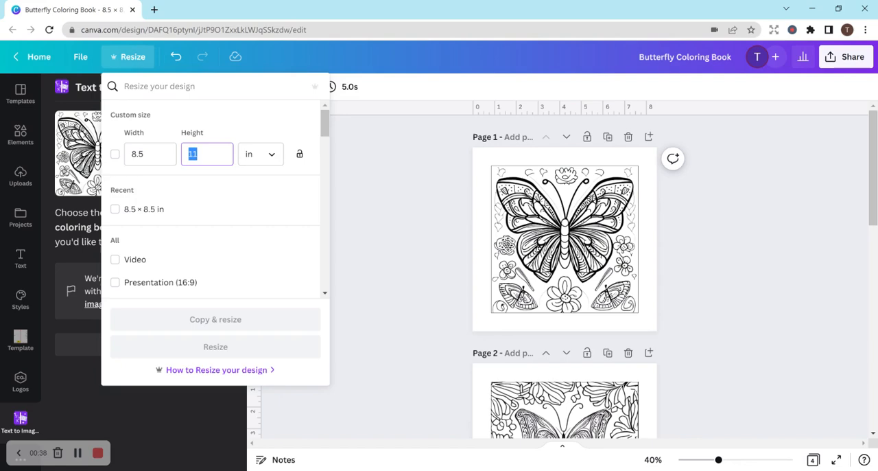
mouse_move(364, 214)
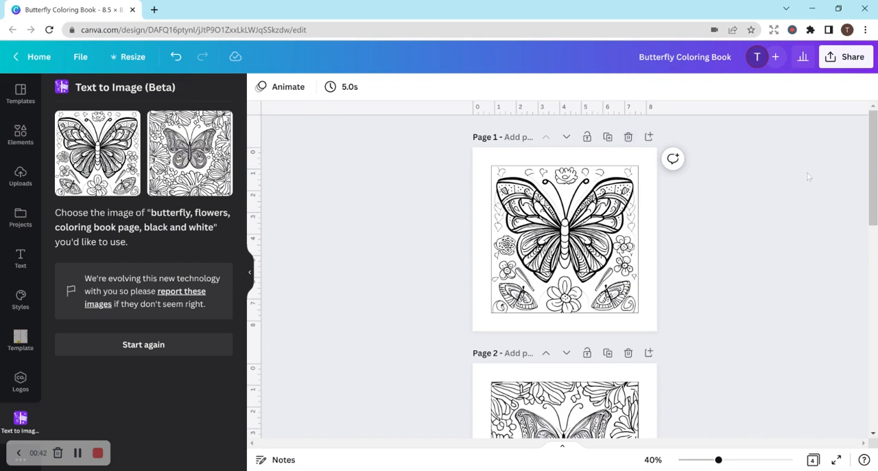
mouse_move(733, 150)
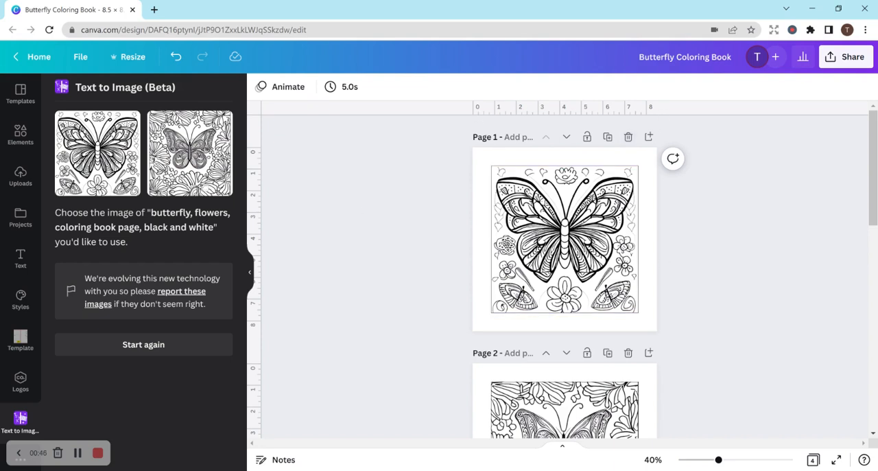
mouse_move(680, 314)
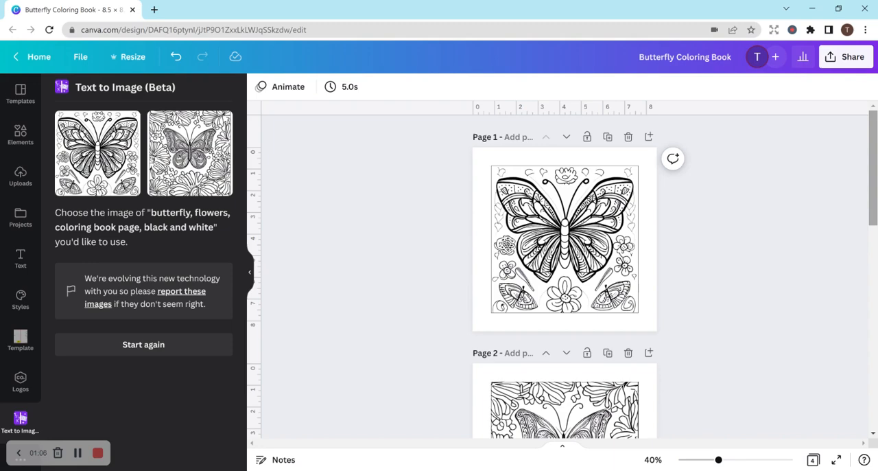
mouse_move(804, 300)
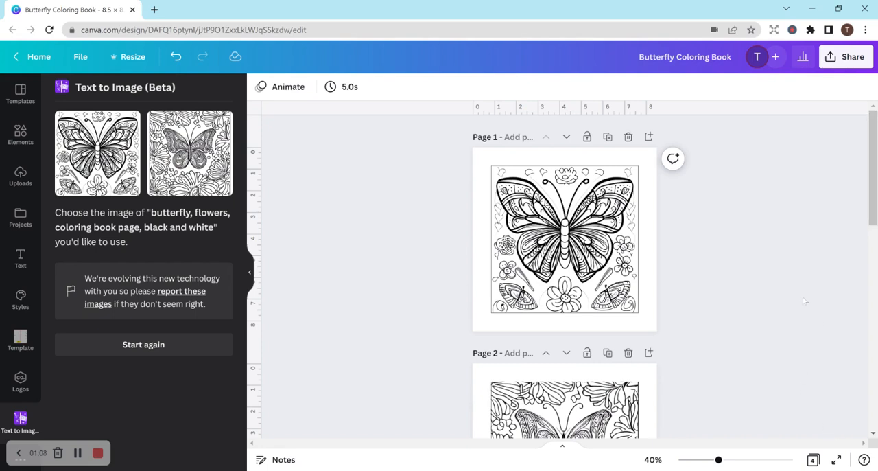
Step: On page 3, regenerate Text to Image with ', pretty' appended to the butterfly prompt
click(564, 240)
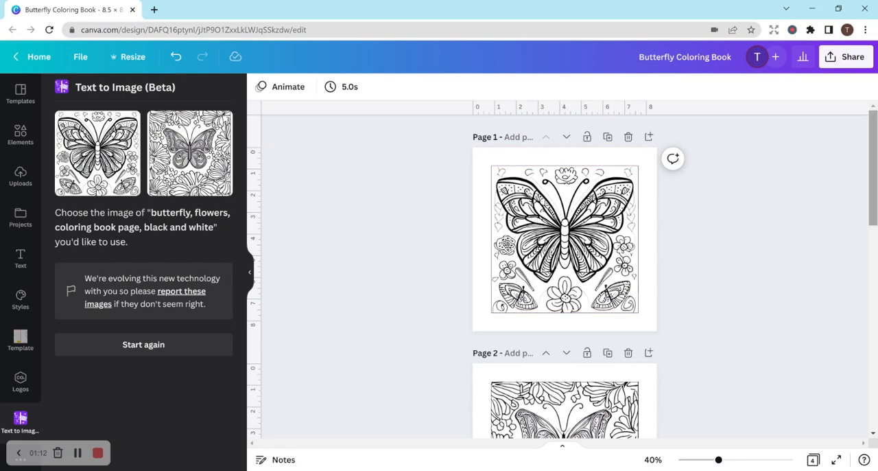
scroll(down, 3)
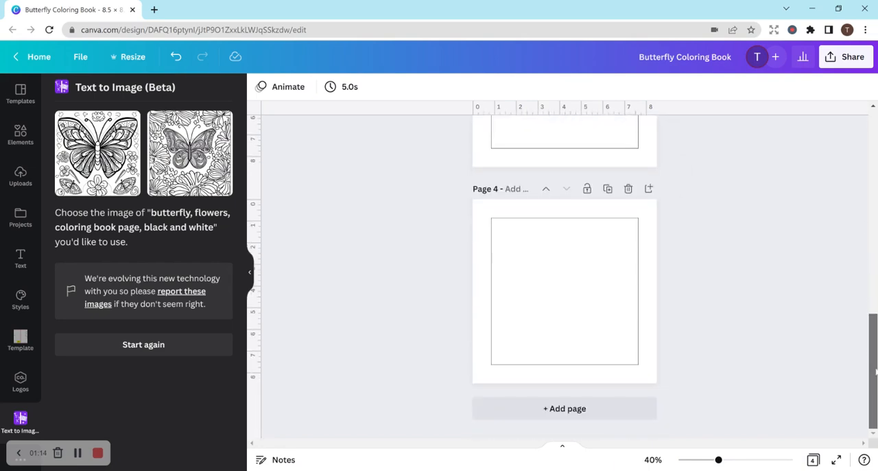
scroll(up, 3)
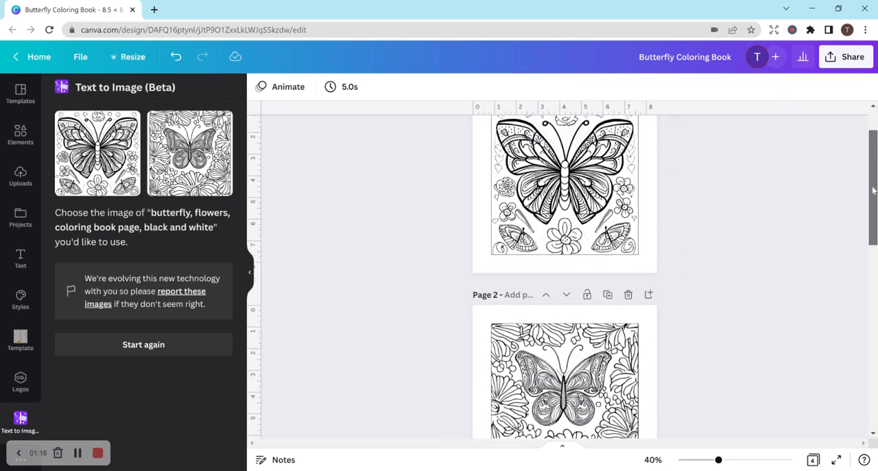
scroll(down, 3)
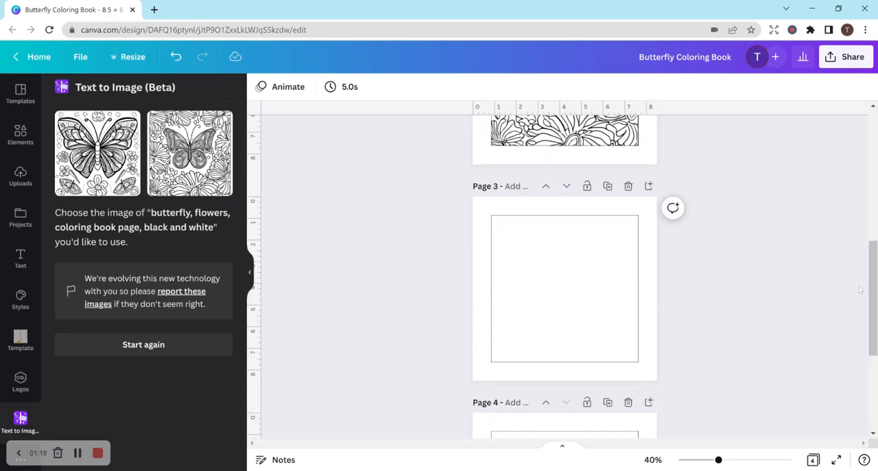
click(143, 344)
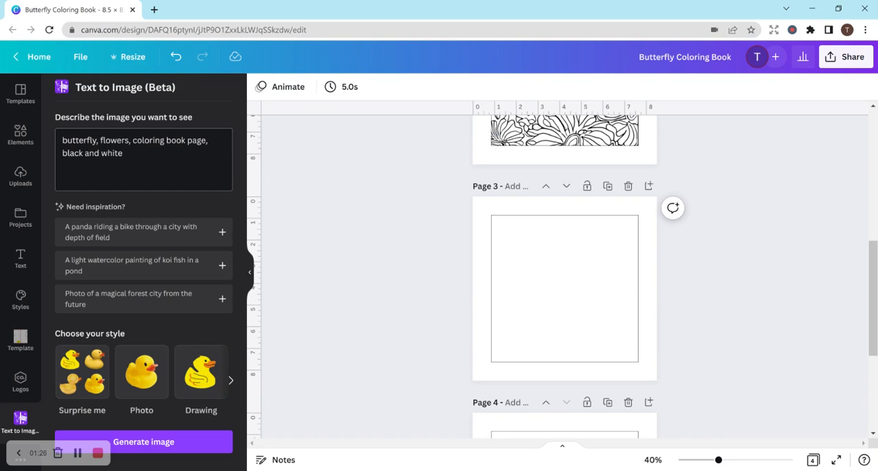
text(,)
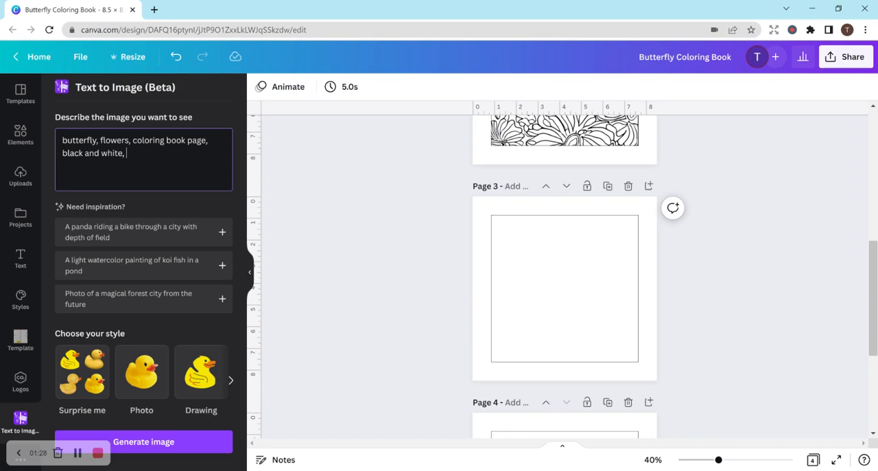
text(pretty)
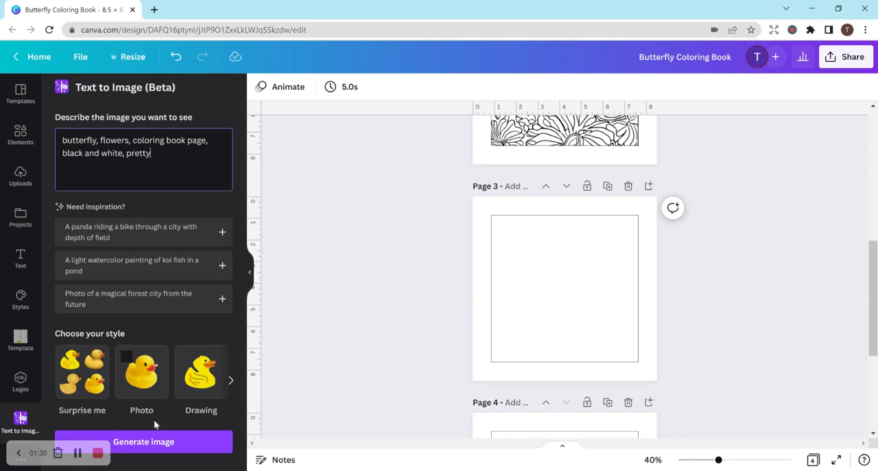
click(143, 441)
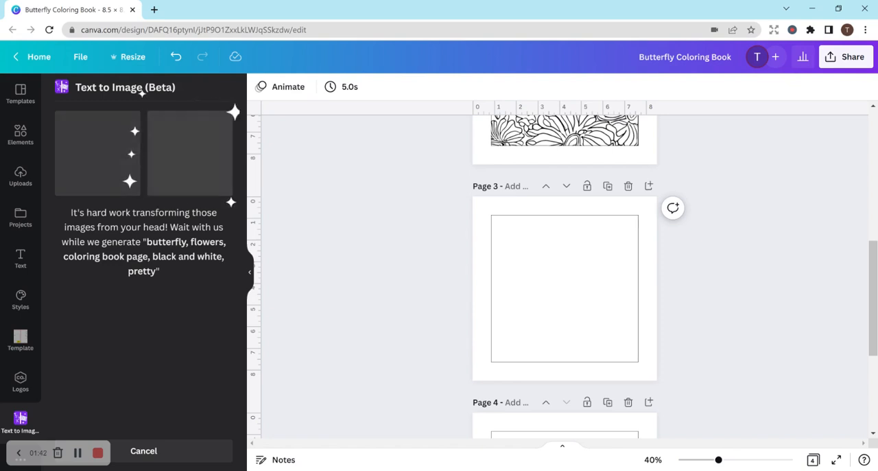
Step: Insert the first butterfly from the finished 'pretty' batch onto page 3
click(565, 289)
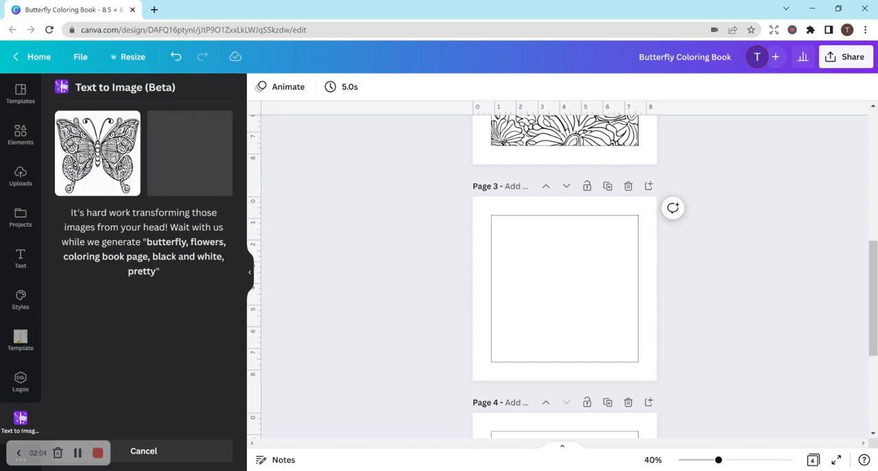
scroll(up, 3)
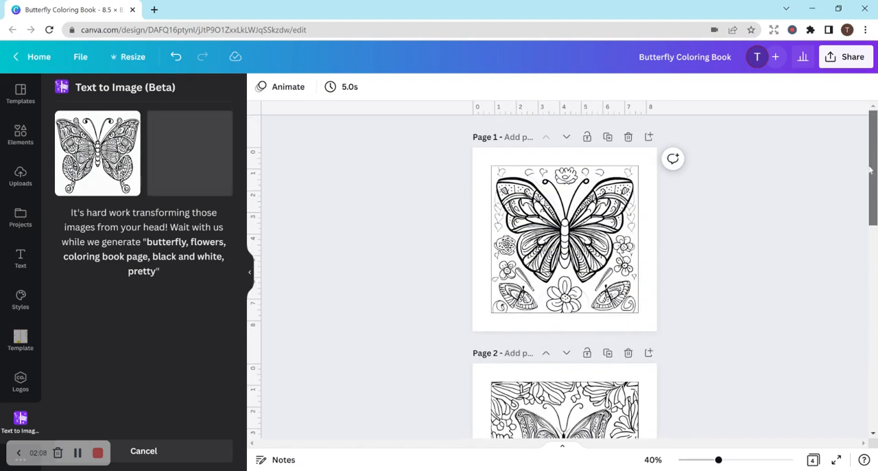
scroll(down, 3)
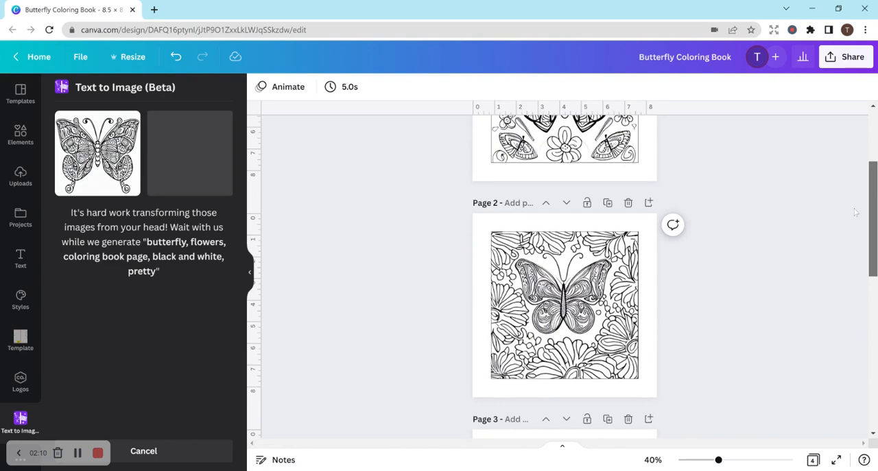
scroll(down, 3)
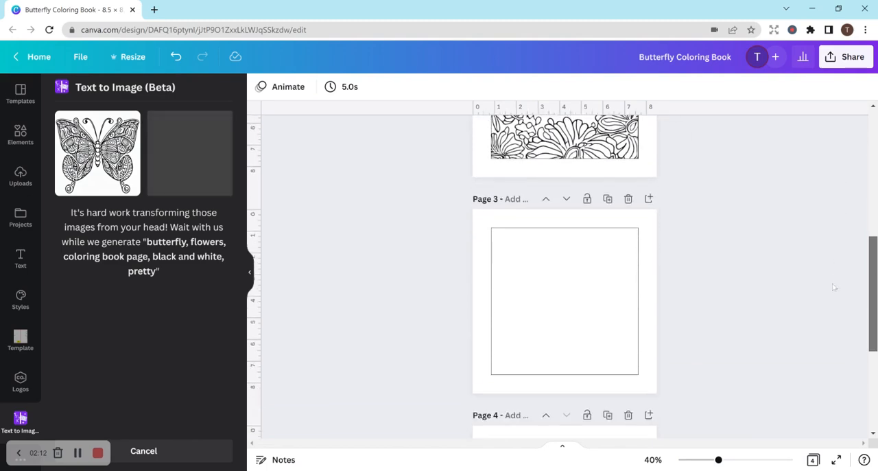
scroll(up, 3)
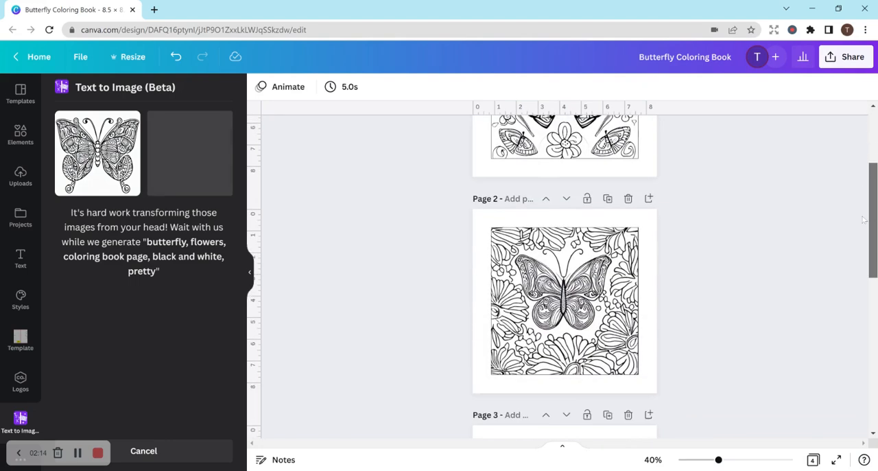
scroll(down, 3)
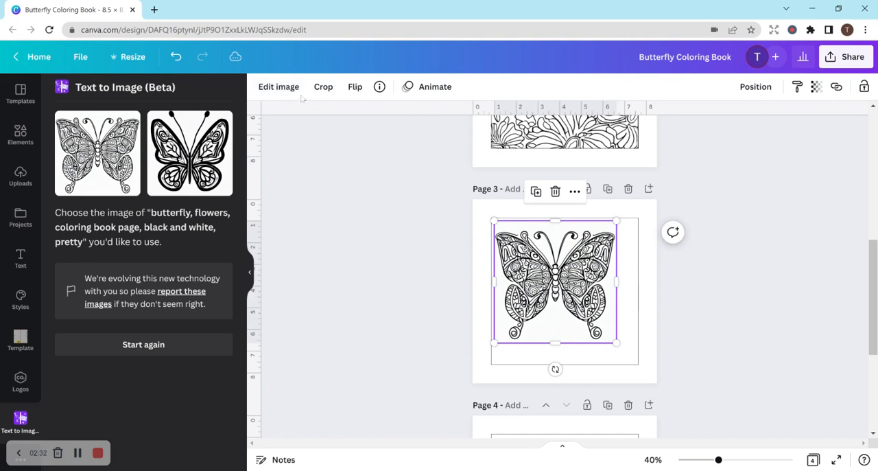
Step: Enlarge the butterfly drawing to fill page 3's thin frame, then deselect it
click(278, 86)
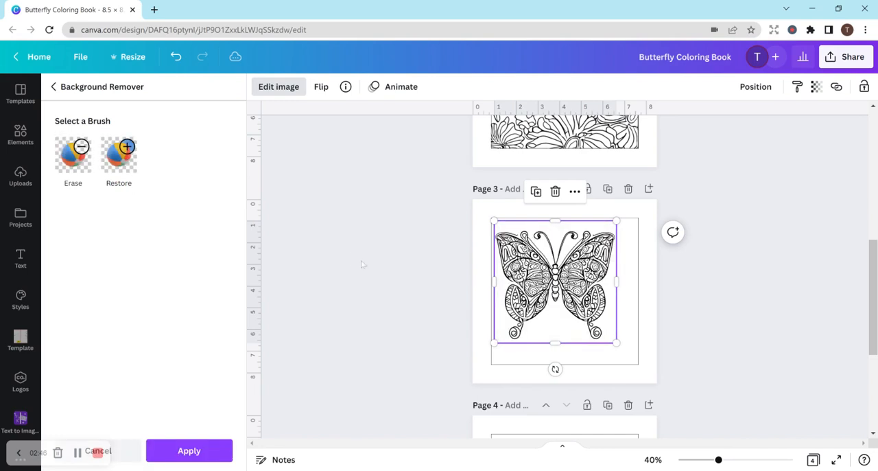
drag(617, 340, 629, 356)
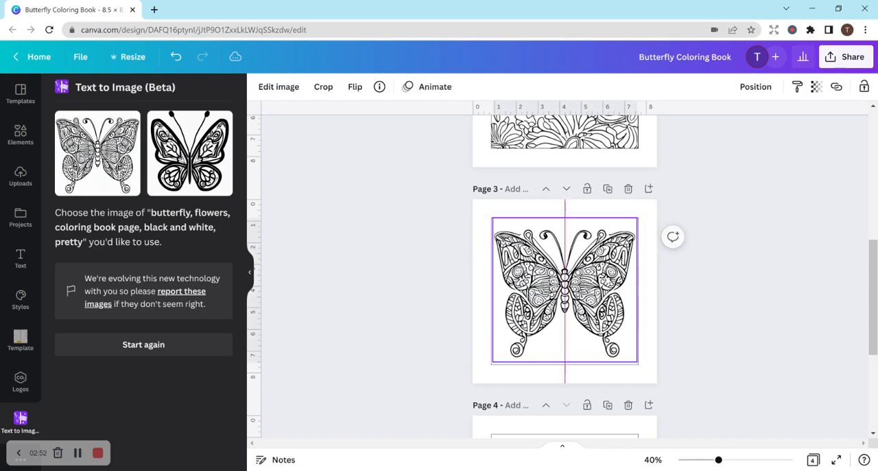
click(702, 274)
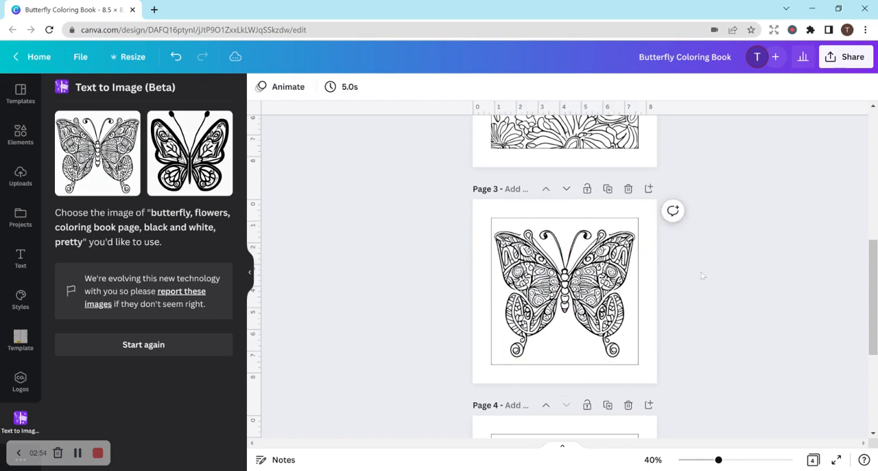
mouse_move(700, 276)
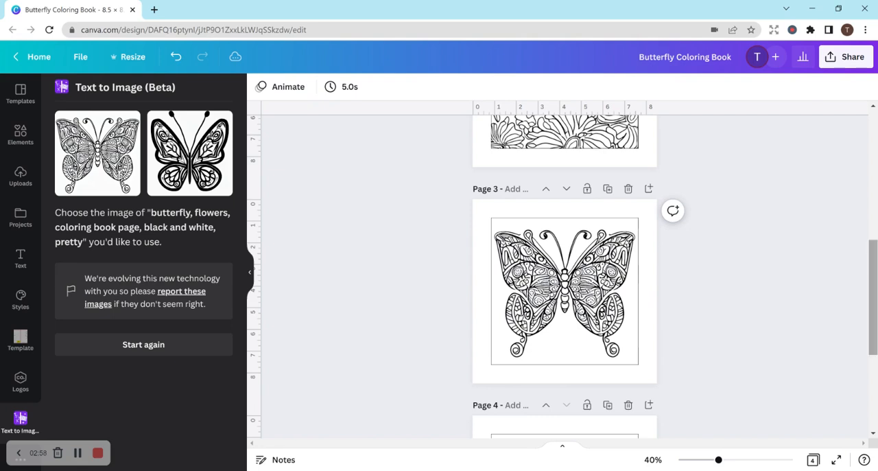
Step: Generate images for 'flowers, coloring book page, black and white' and view the four-page overview
scroll(up, 3)
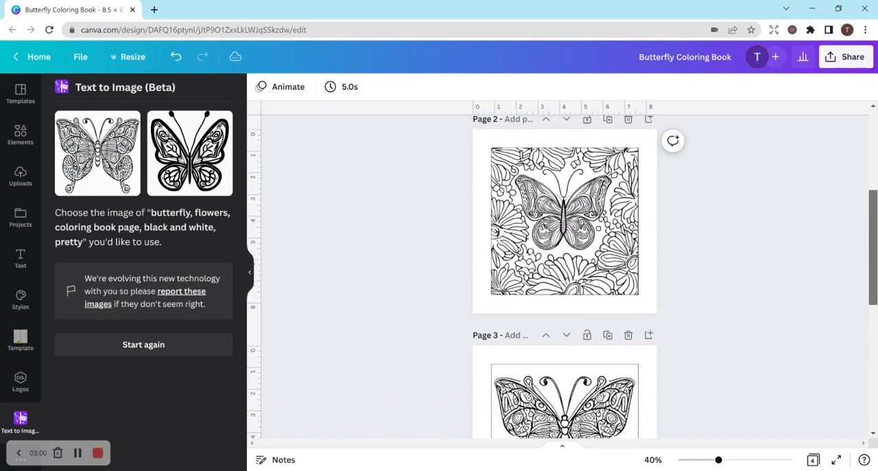
click(143, 344)
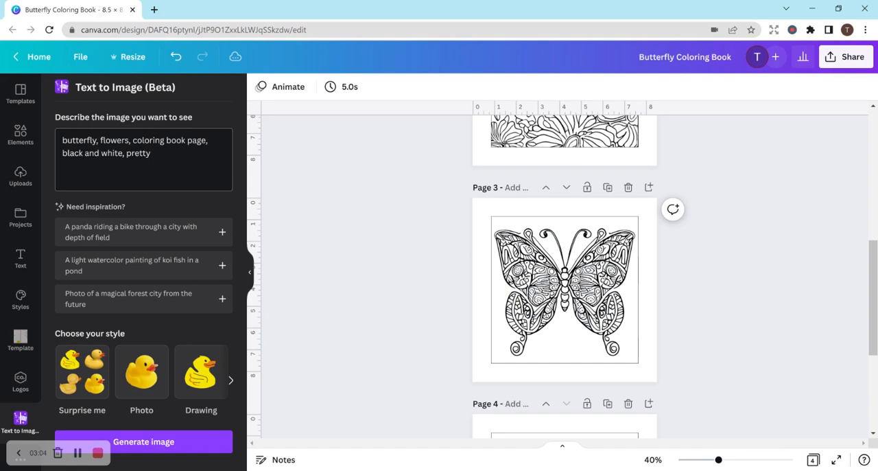
text(flowers, coloring book page, black and white, pretty)
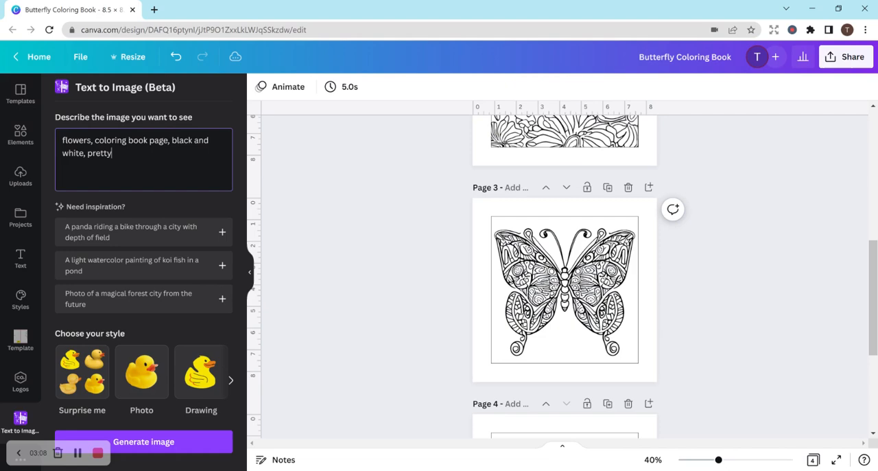
key(Backspace)
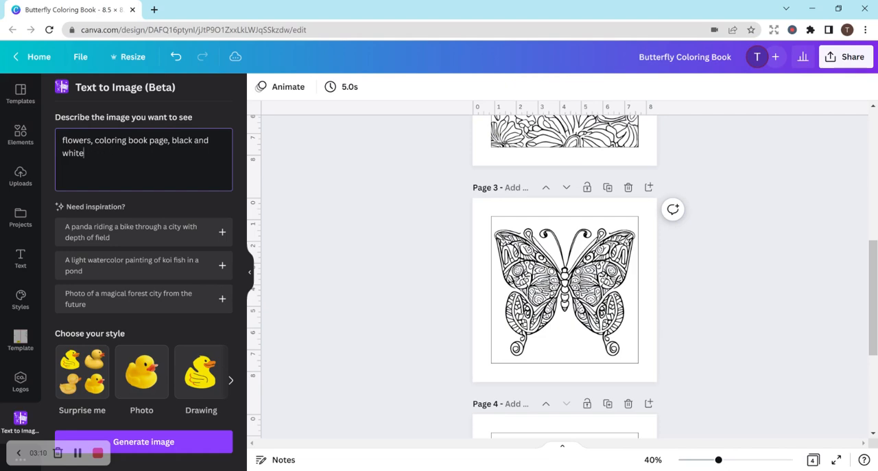
click(143, 441)
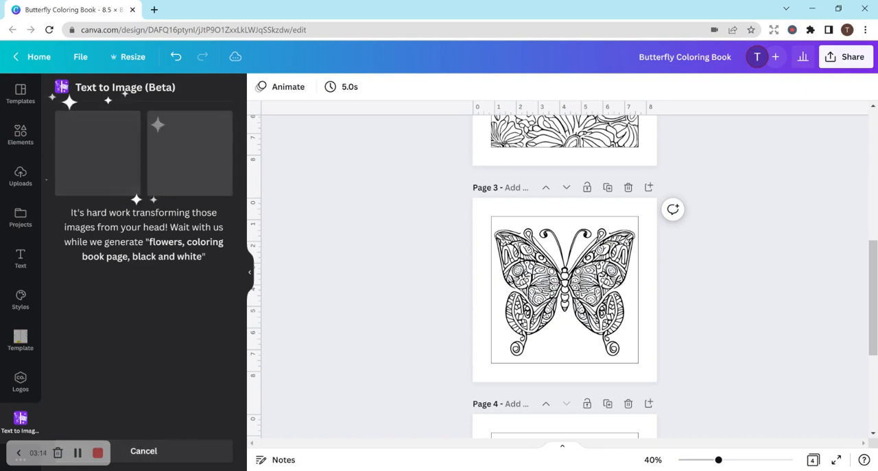
scroll(down, 3)
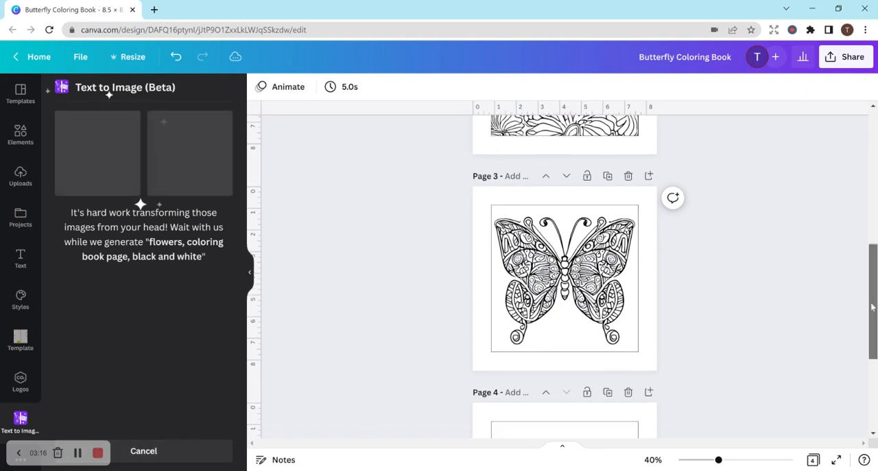
scroll(down, 3)
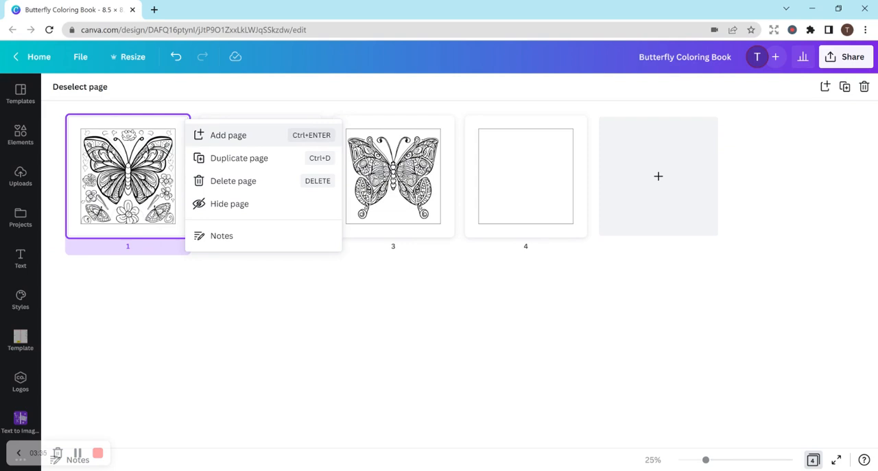
Step: Add a blank page after page 1, place flower images on pages 5–6, and browse Elements for a thin frame
click(228, 134)
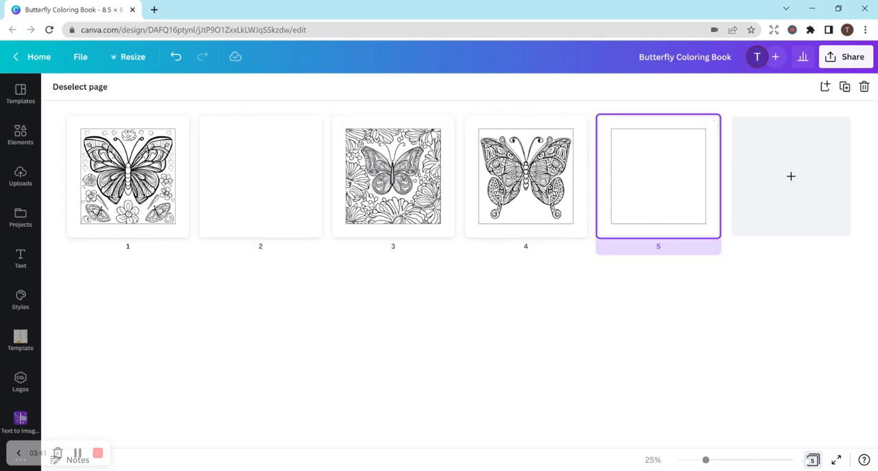
click(20, 419)
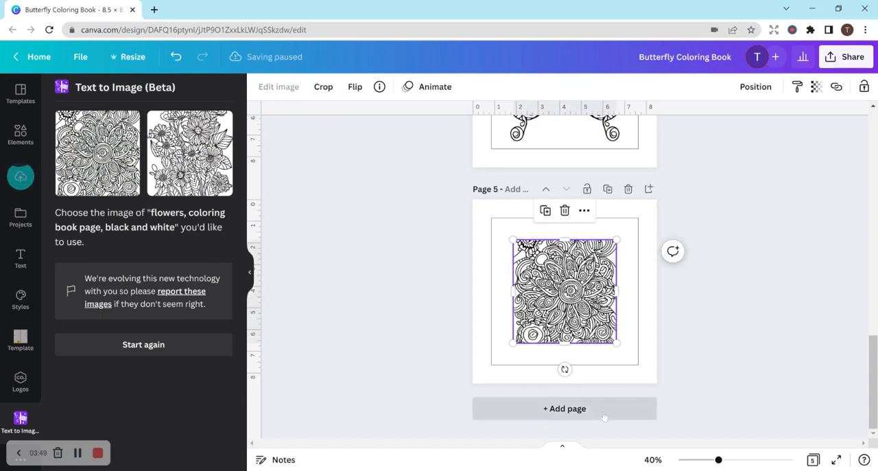
click(565, 408)
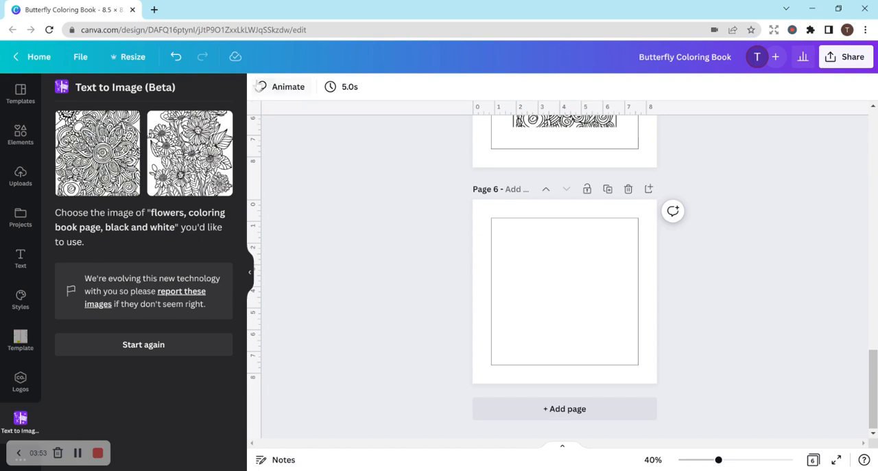
click(189, 152)
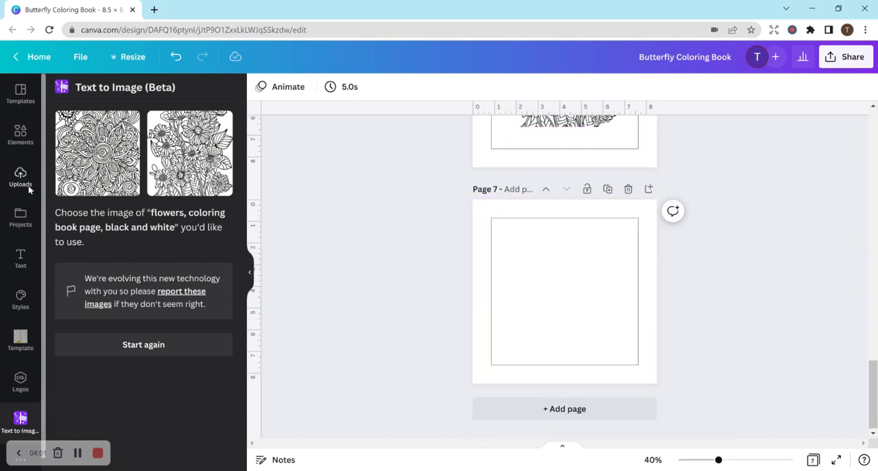
click(20, 134)
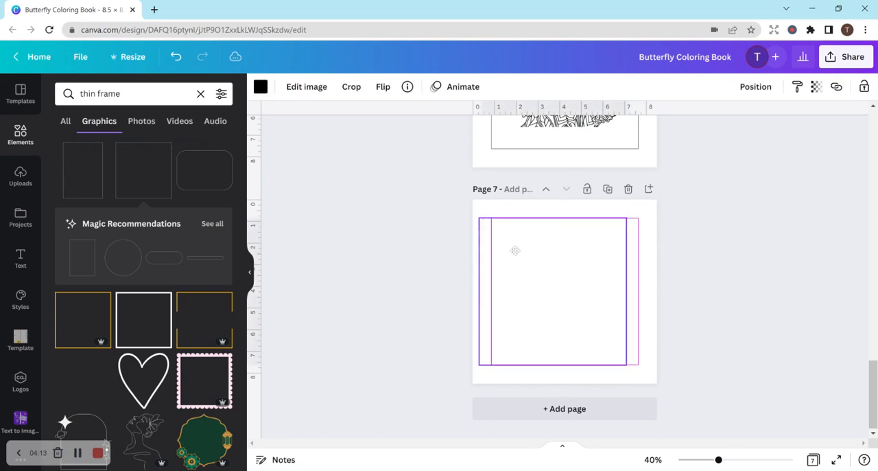
Step: Delete the extra page 7, review the six pages in grid view, and scroll through them
click(556, 291)
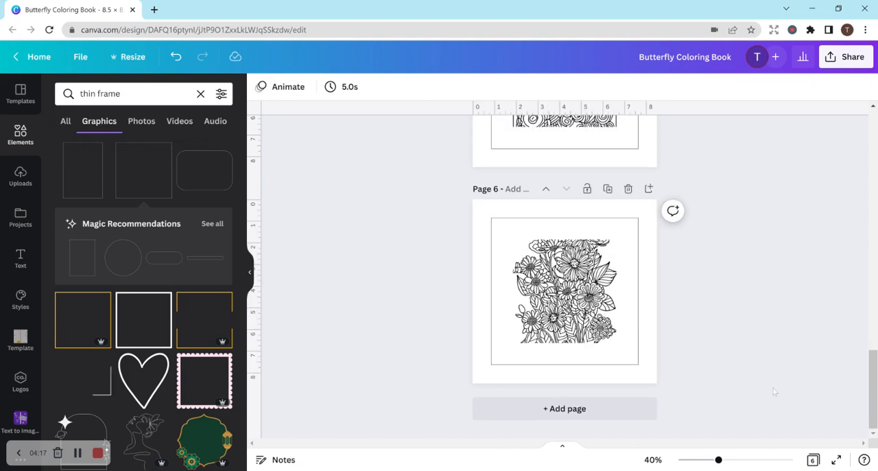
click(812, 460)
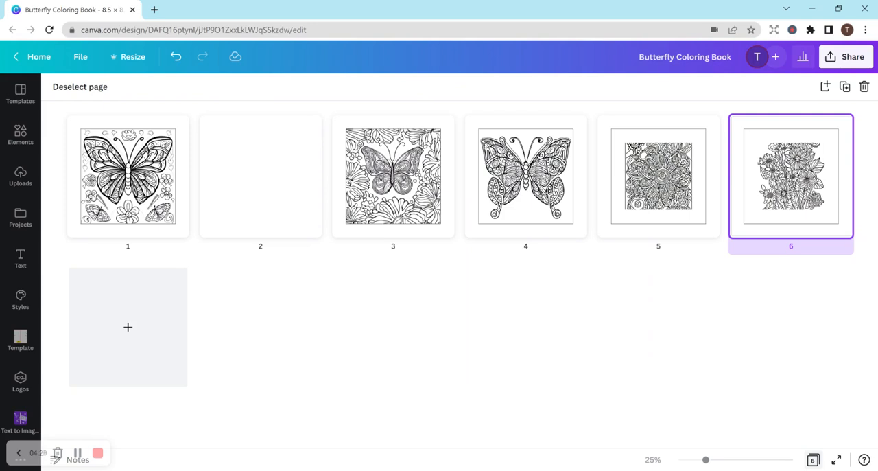
click(20, 135)
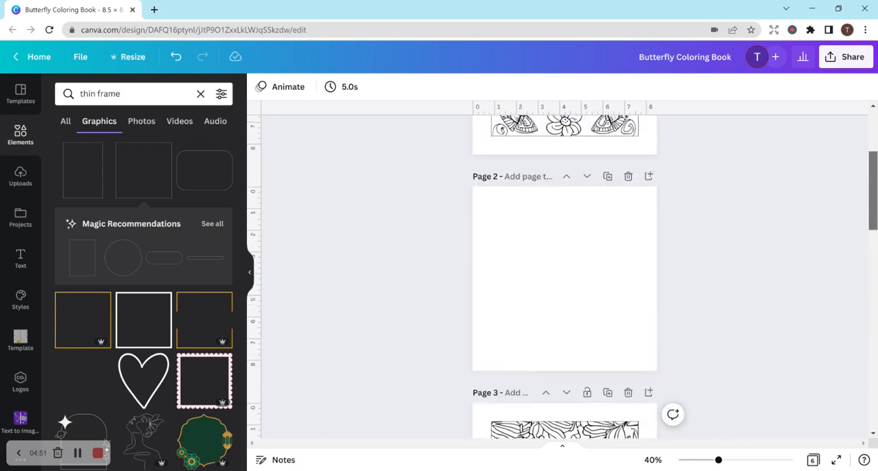
scroll(up, 3)
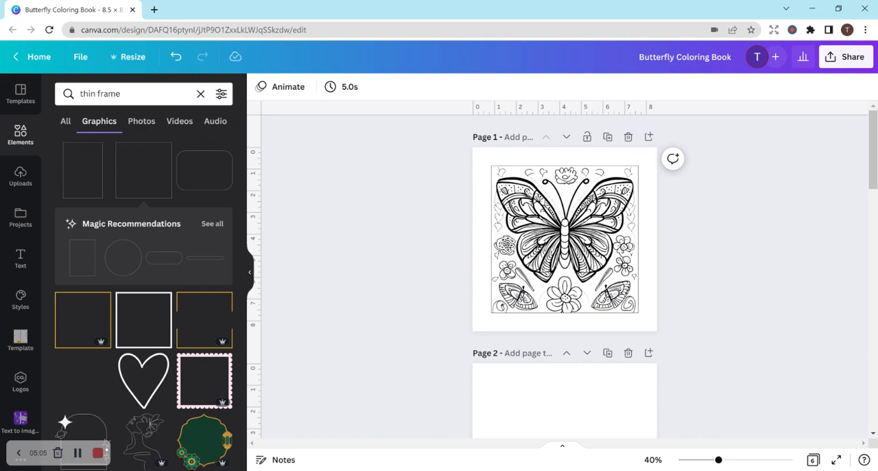
scroll(down, 3)
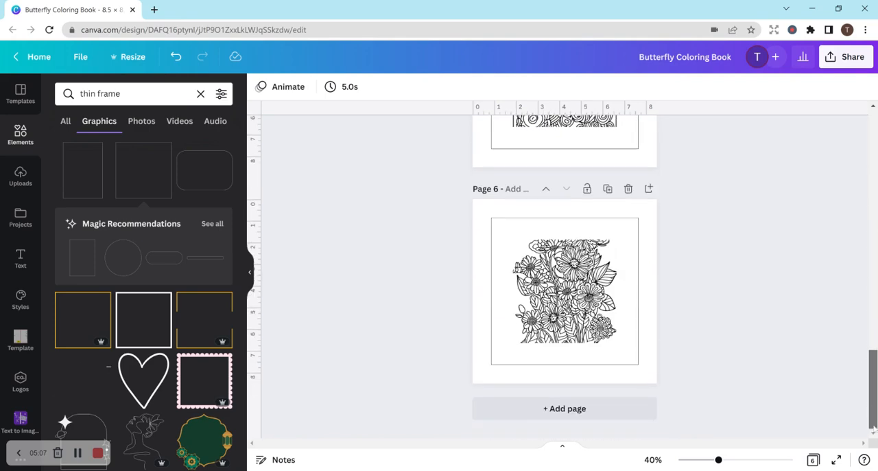